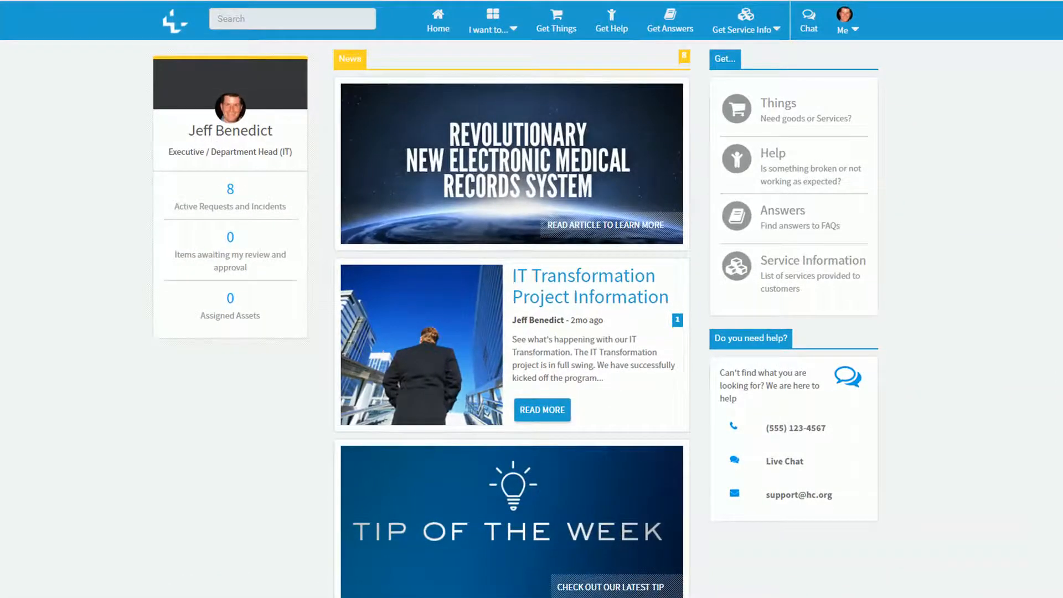
Step: From My Profile, save the Hospital Staff position as 'Adminstrative Staff'
{"action": "scroll", "scroll_direction": "down", "scroll_amount": 3}
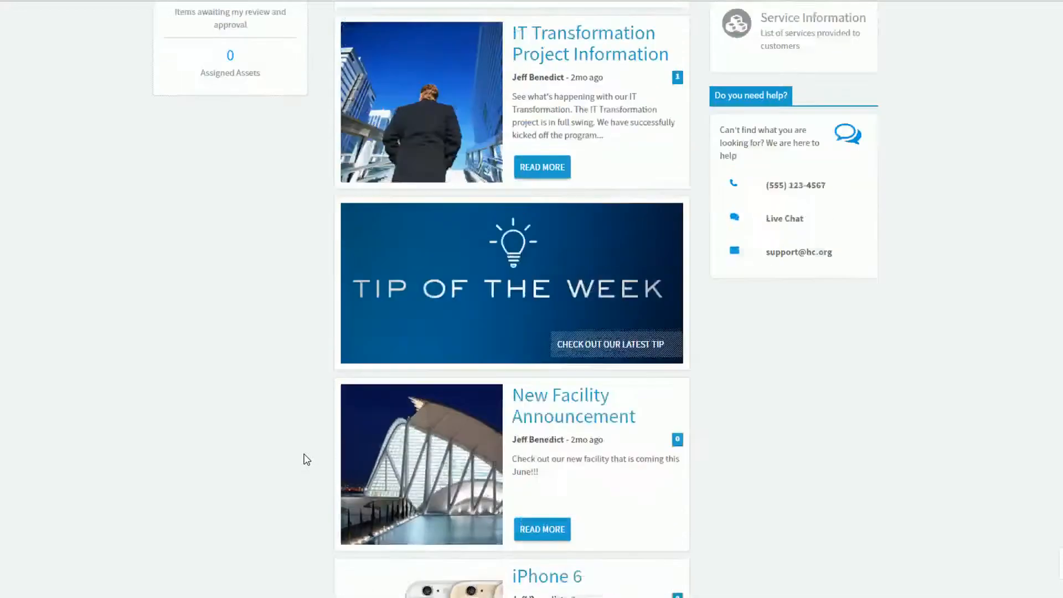
{"action": "scroll", "scroll_direction": "up", "scroll_amount": 3}
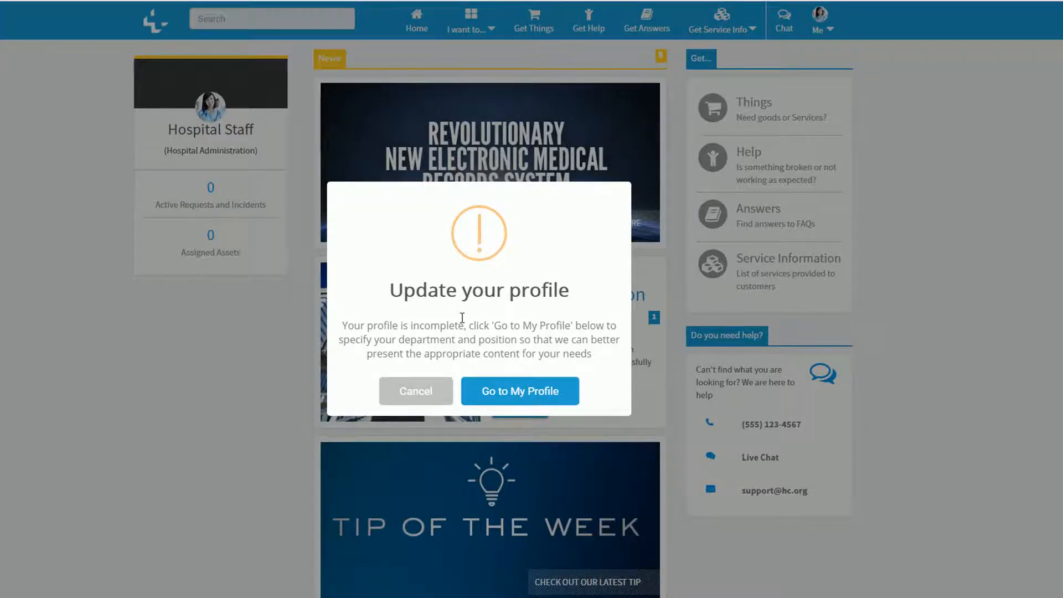
{"action": "left_click", "coordinate": [519, 390]}
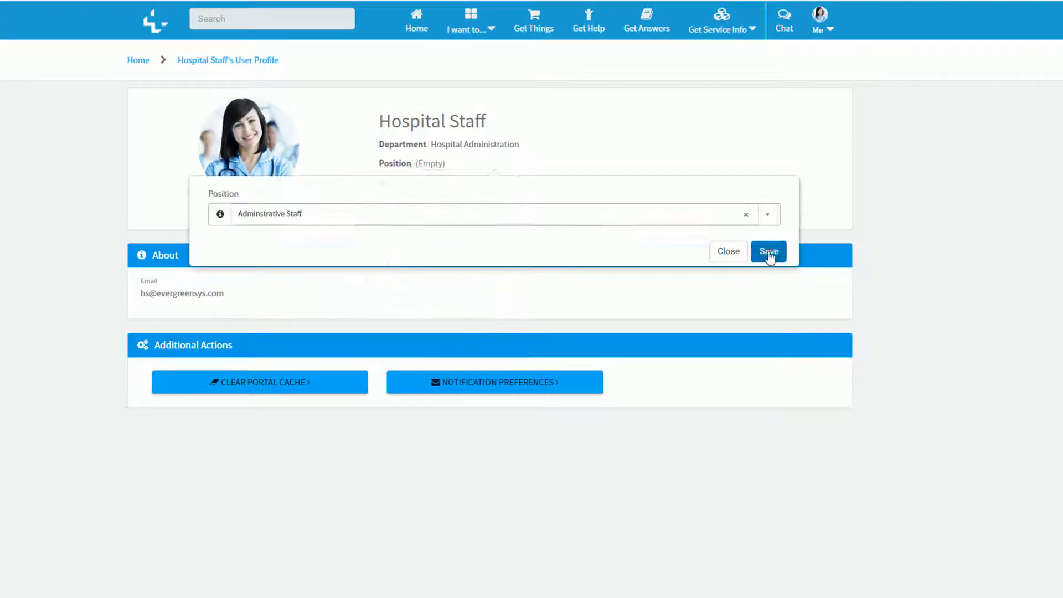
{"action": "left_click", "coordinate": [768, 251]}
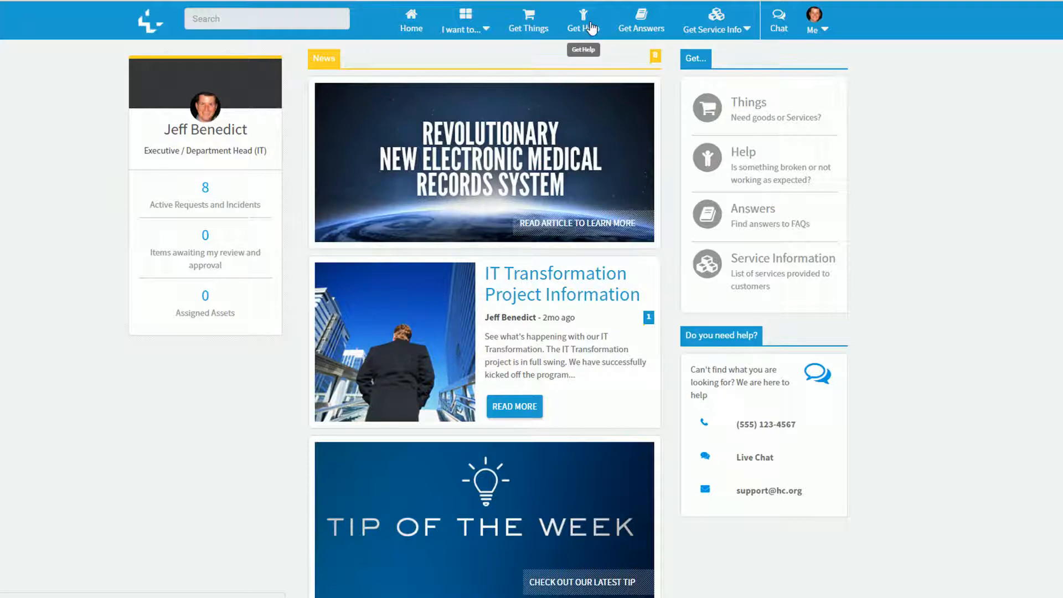
{"action": "mouse_move", "coordinate": [640, 21]}
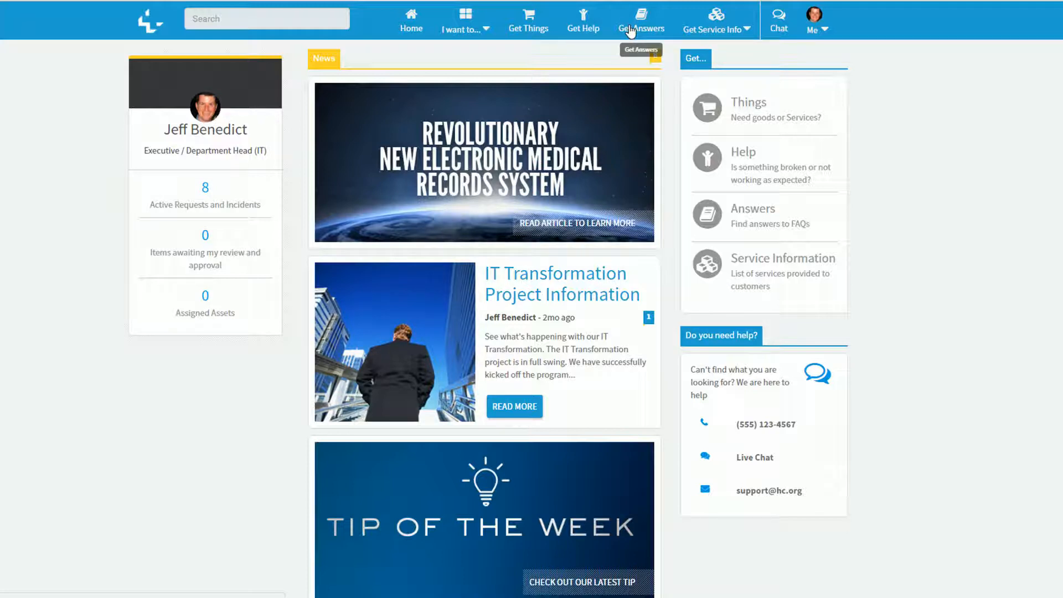
{"action": "left_click", "coordinate": [464, 19]}
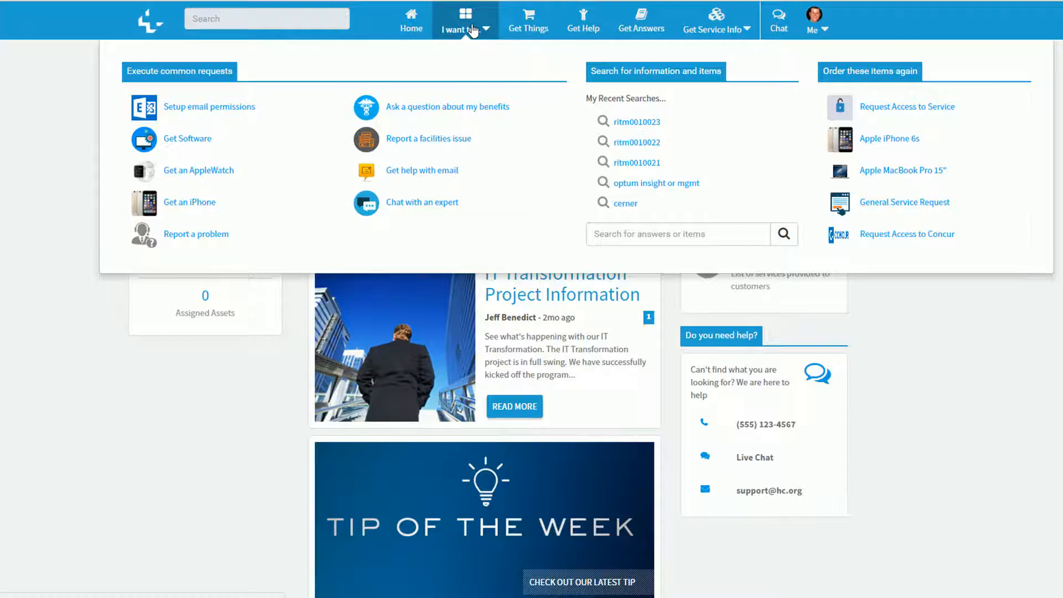
{"action": "left_click", "coordinate": [464, 20]}
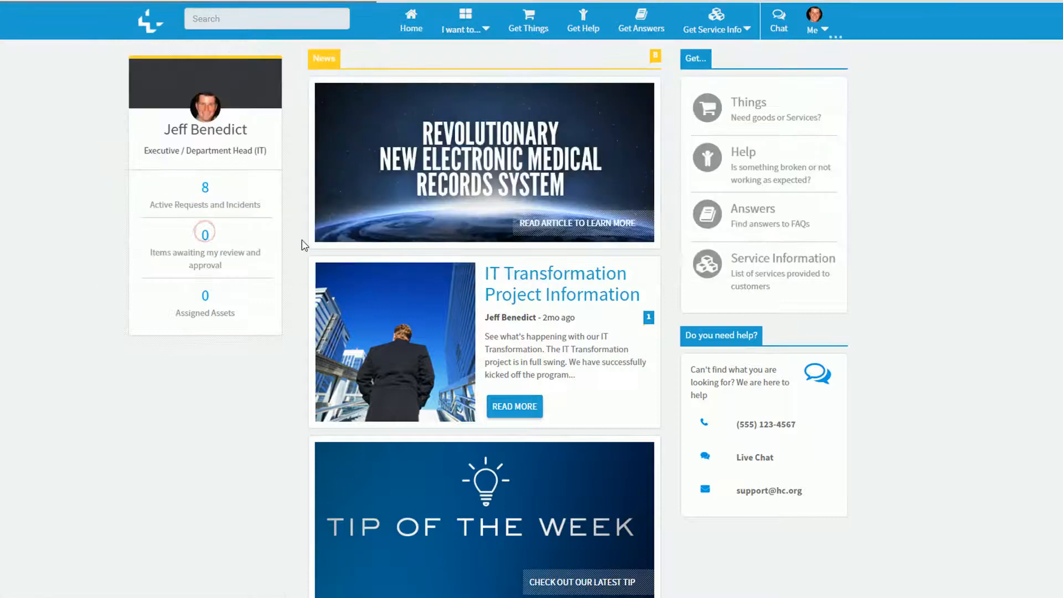
{"action": "left_click", "coordinate": [713, 20]}
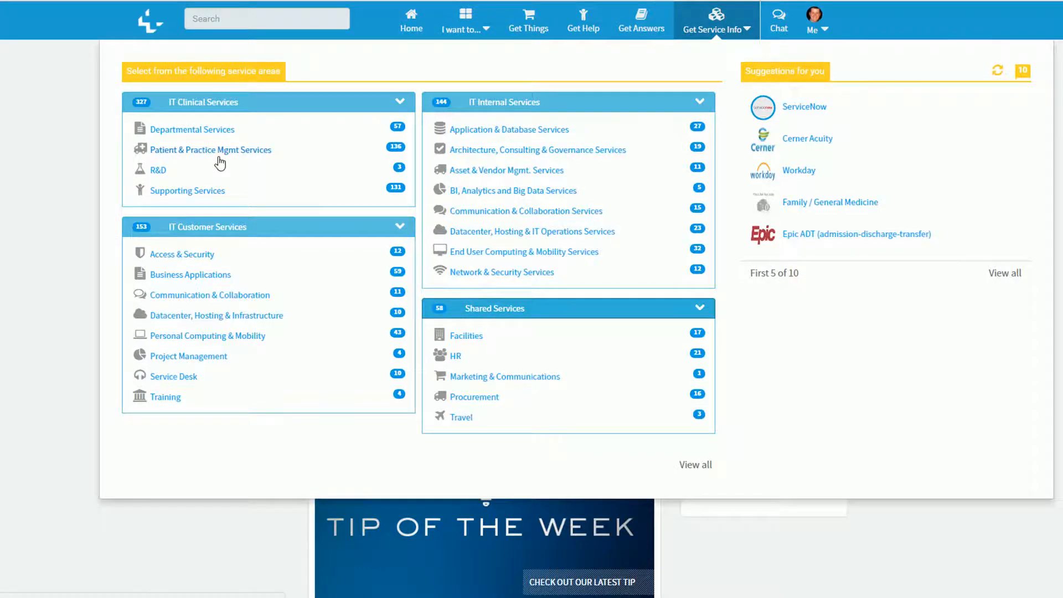
{"action": "mouse_move", "coordinate": [835, 142]}
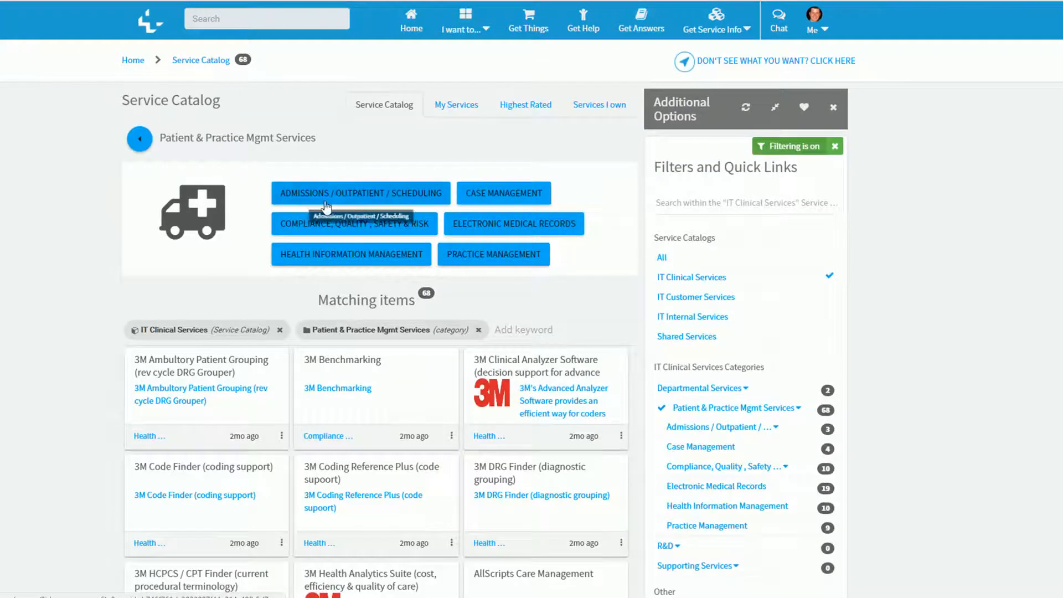
Step: Filter to Admissions / Outpatient / Scheduling and open the Epic ADT service card
{"action": "left_click", "coordinate": [360, 194]}
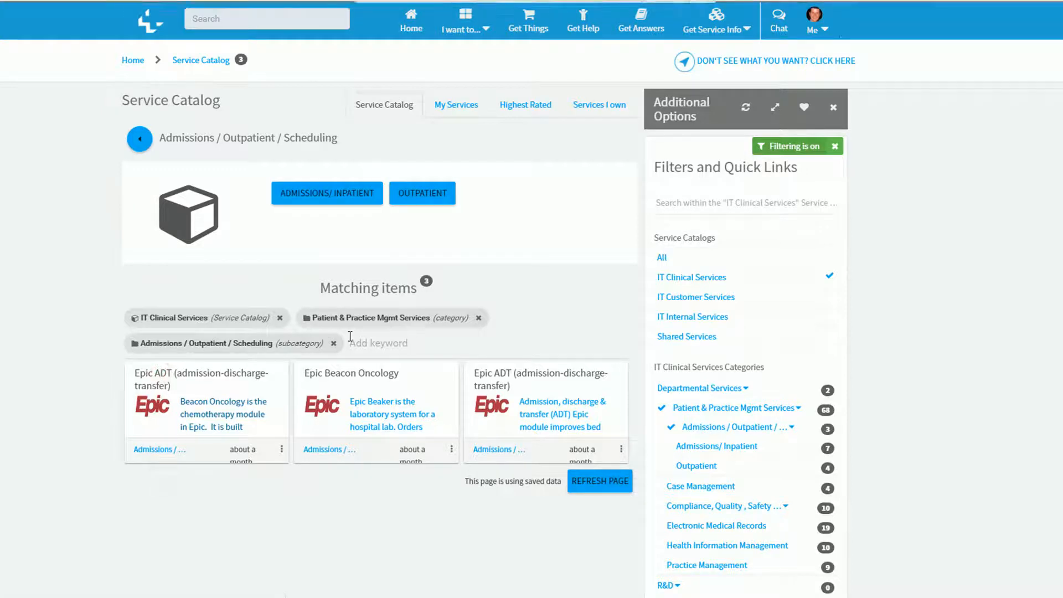
{"action": "left_click", "coordinate": [199, 379]}
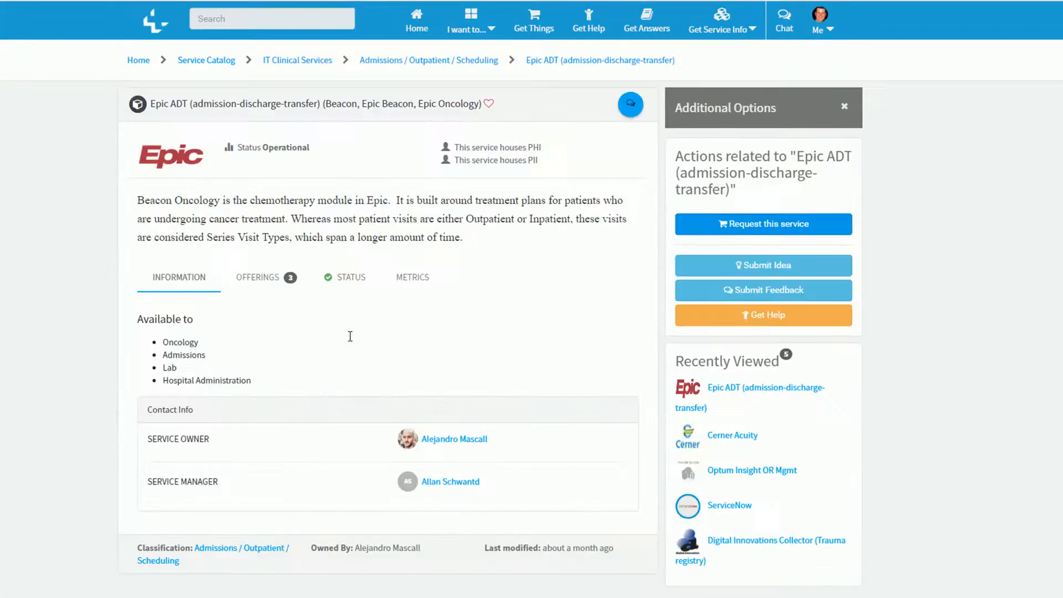
{"action": "mouse_move", "coordinate": [326, 332]}
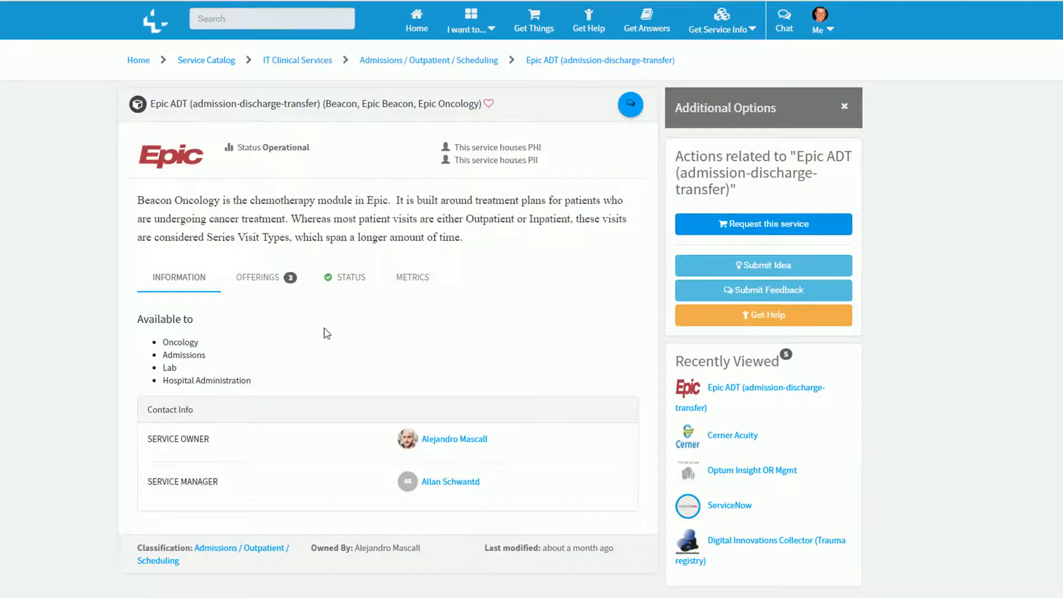
Step: Check Epic ADT's Offerings, Status and 100% Metrics, then choose Request this service
{"action": "left_click", "coordinate": [257, 277]}
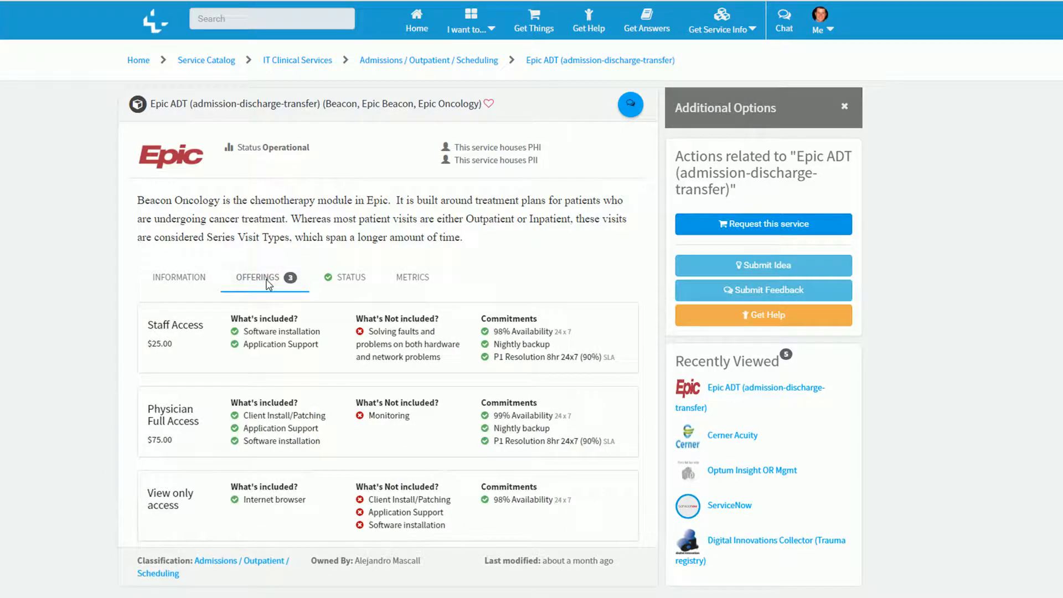
{"action": "mouse_move", "coordinate": [322, 279]}
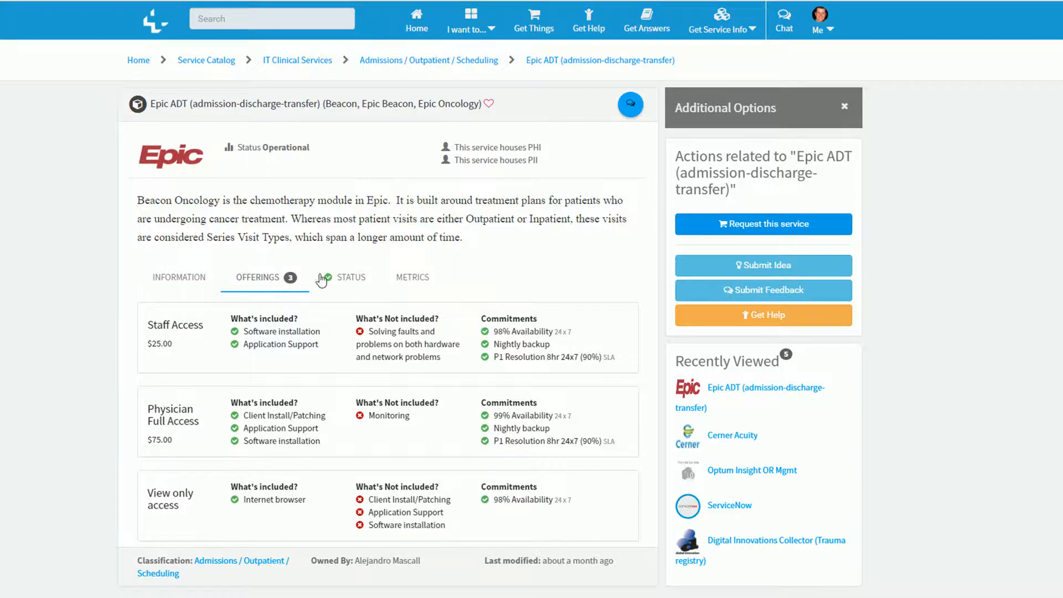
{"action": "left_click", "coordinate": [350, 278]}
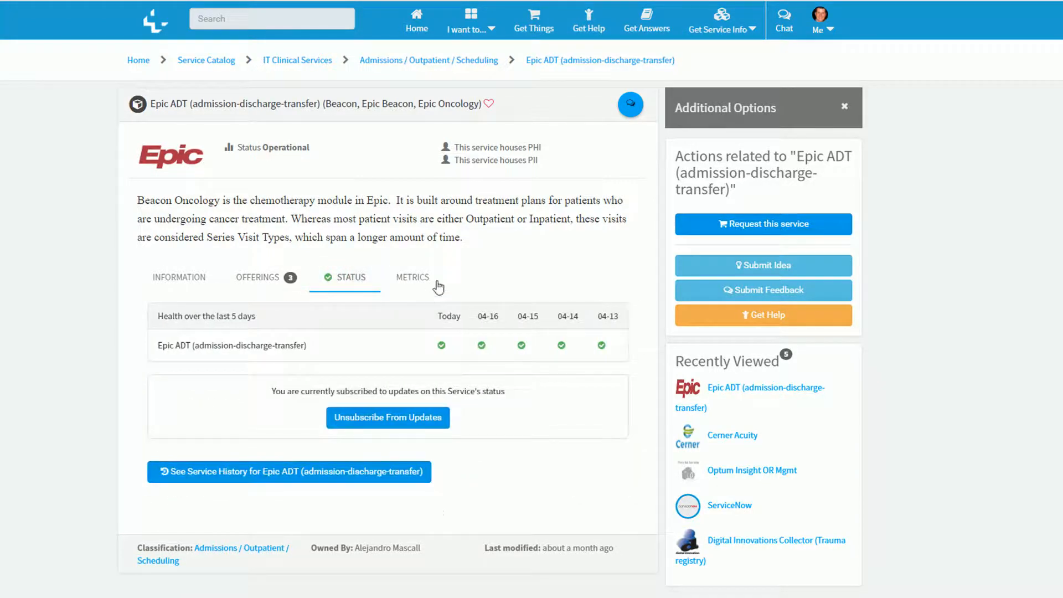
{"action": "left_click", "coordinate": [412, 276]}
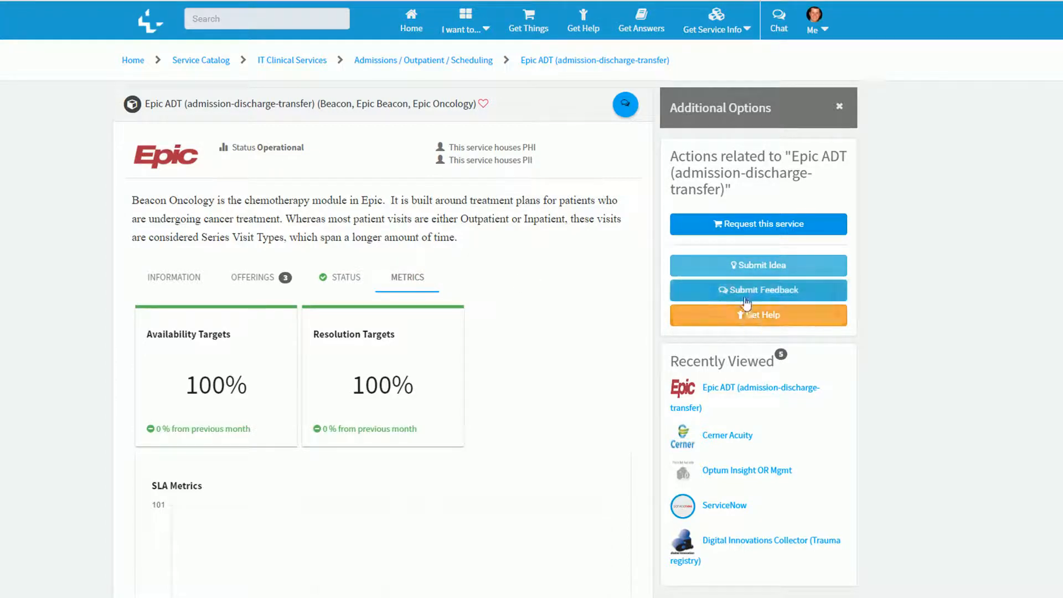
{"action": "left_click", "coordinate": [757, 290]}
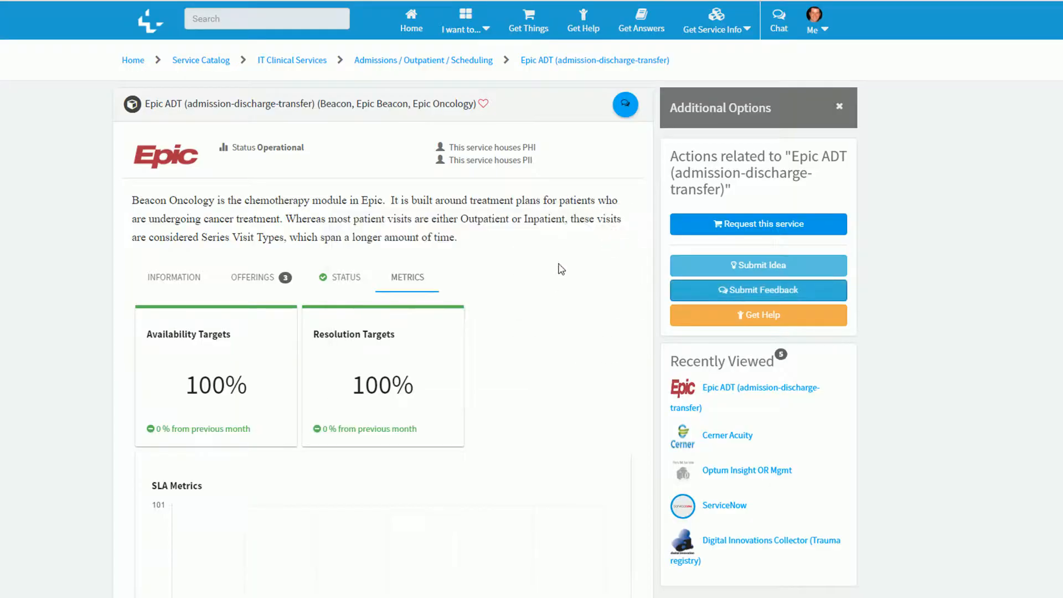
{"action": "mouse_move", "coordinate": [754, 228]}
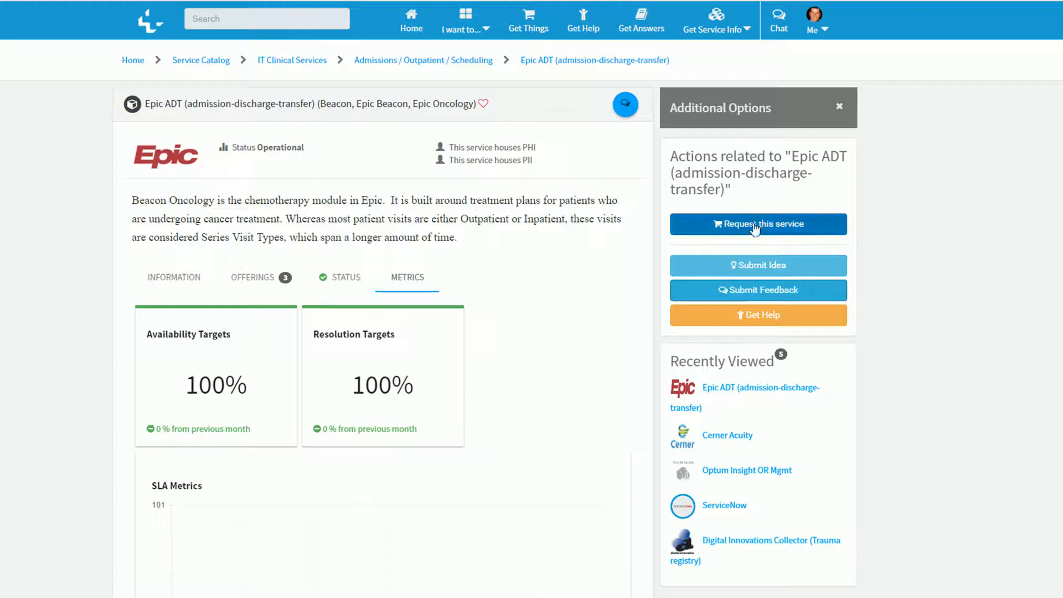
{"action": "left_click", "coordinate": [757, 224]}
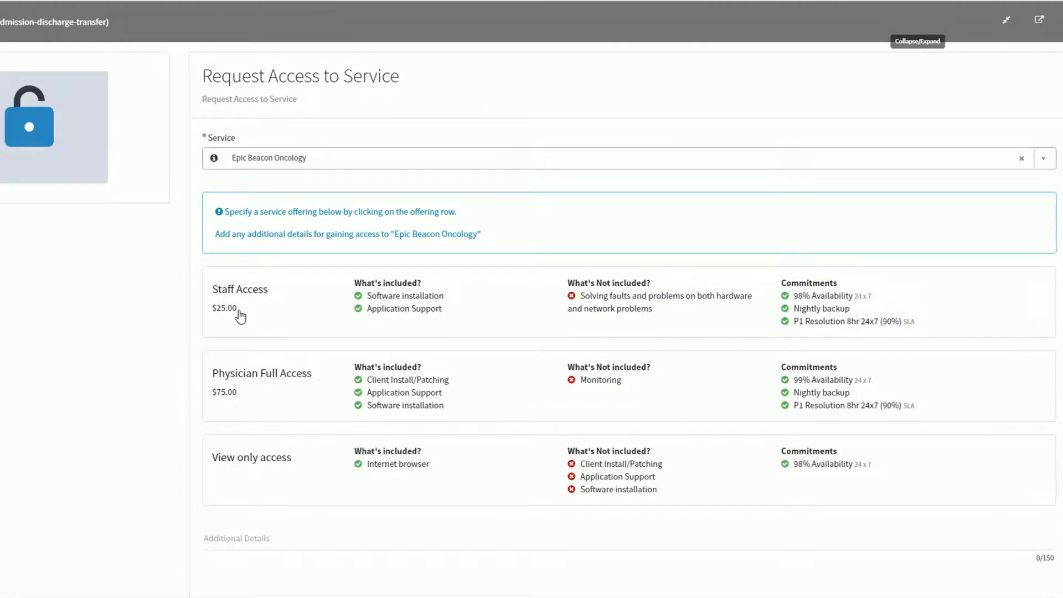
Step: Submit a Staff Access request for Epic Beacon Oncology, creating RITM0010024
{"action": "left_click", "coordinate": [239, 302]}
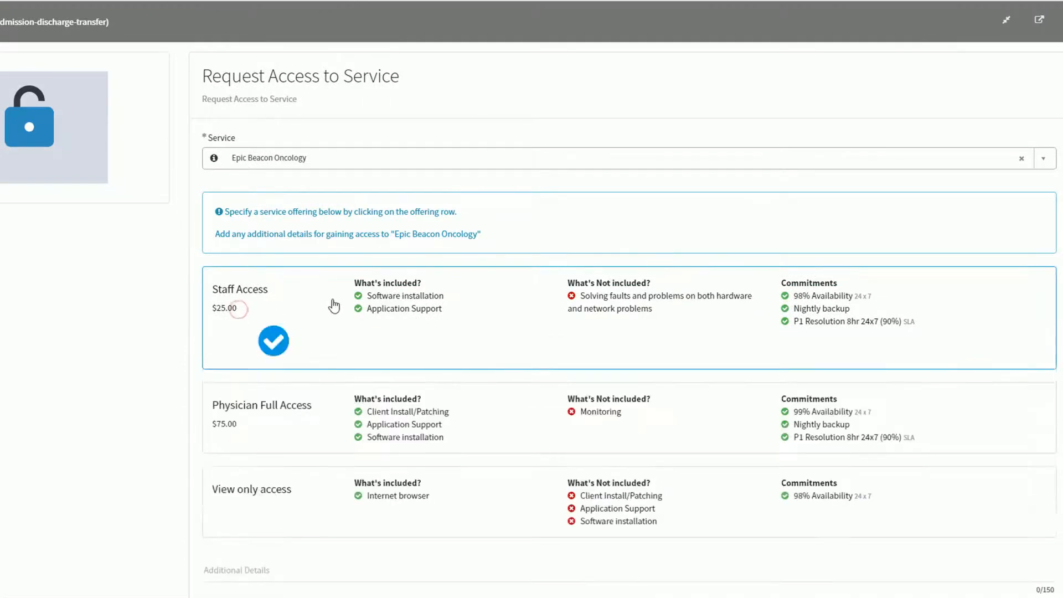
{"action": "scroll", "scroll_direction": "down", "scroll_amount": 3}
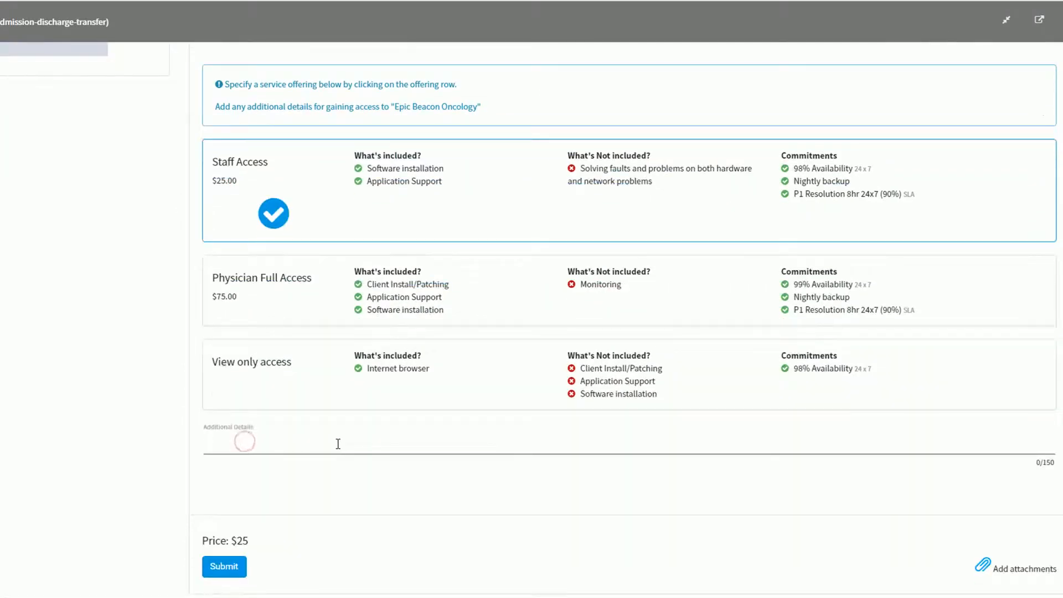
{"action": "left_click", "coordinate": [223, 566]}
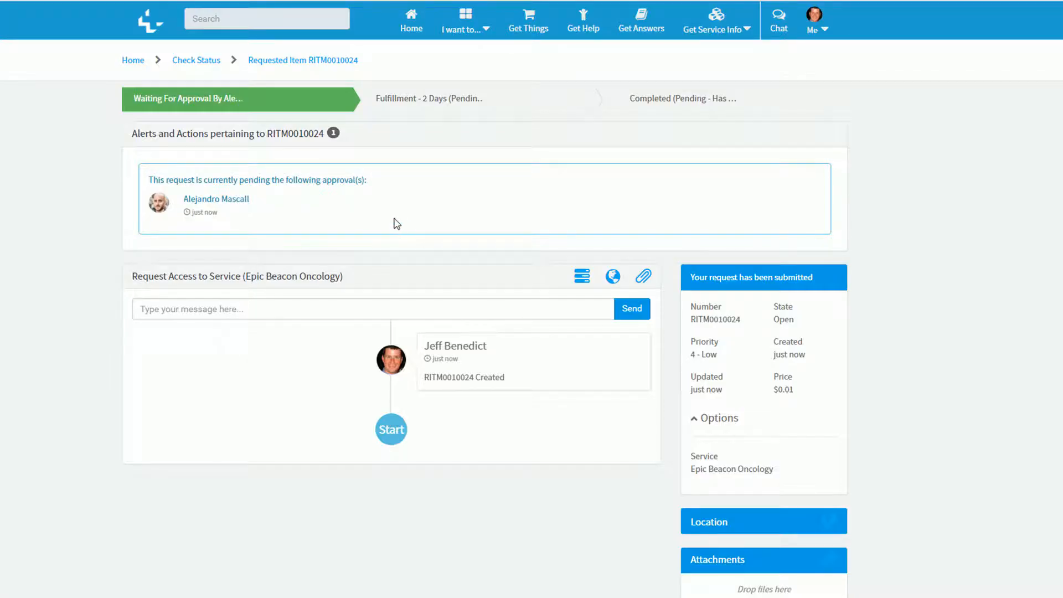
{"action": "mouse_move", "coordinate": [276, 268]}
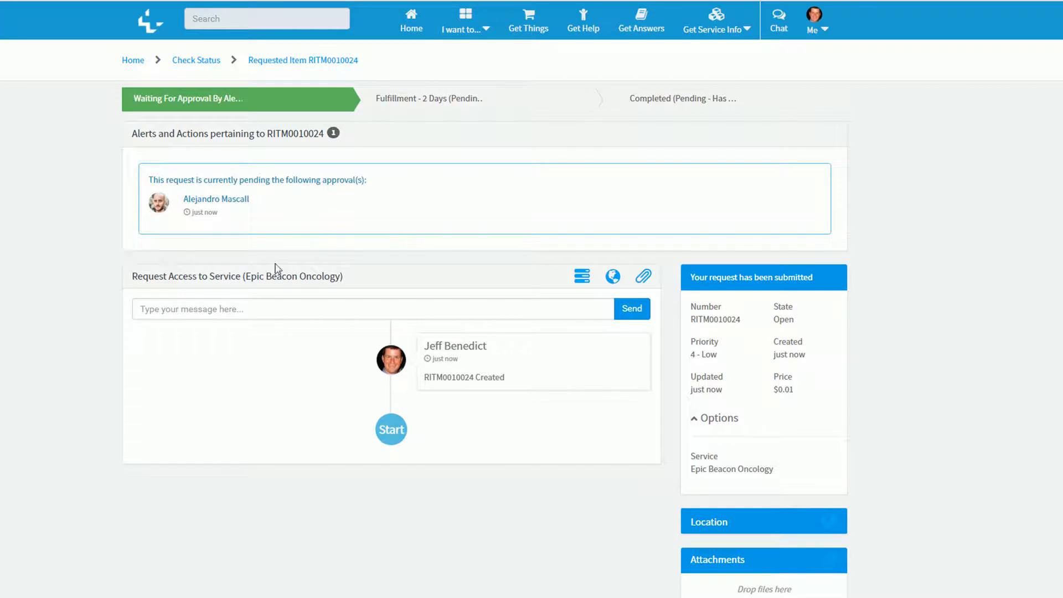
{"action": "mouse_move", "coordinate": [158, 233]}
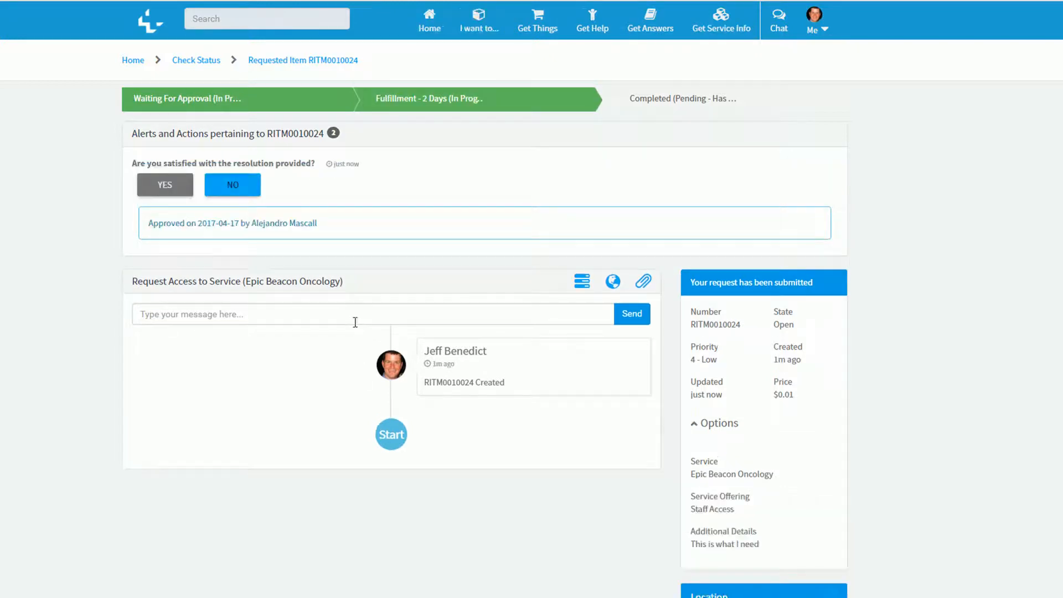
{"action": "mouse_move", "coordinate": [308, 277]}
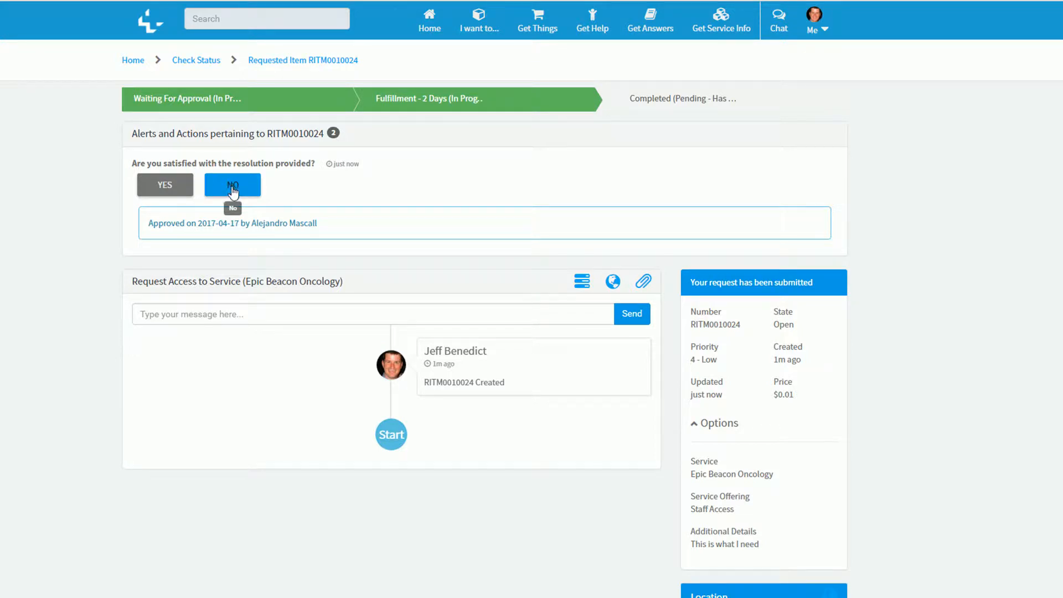
Step: Answer YES to the satisfaction question on approved request RITM0010024
{"action": "left_click", "coordinate": [233, 184]}
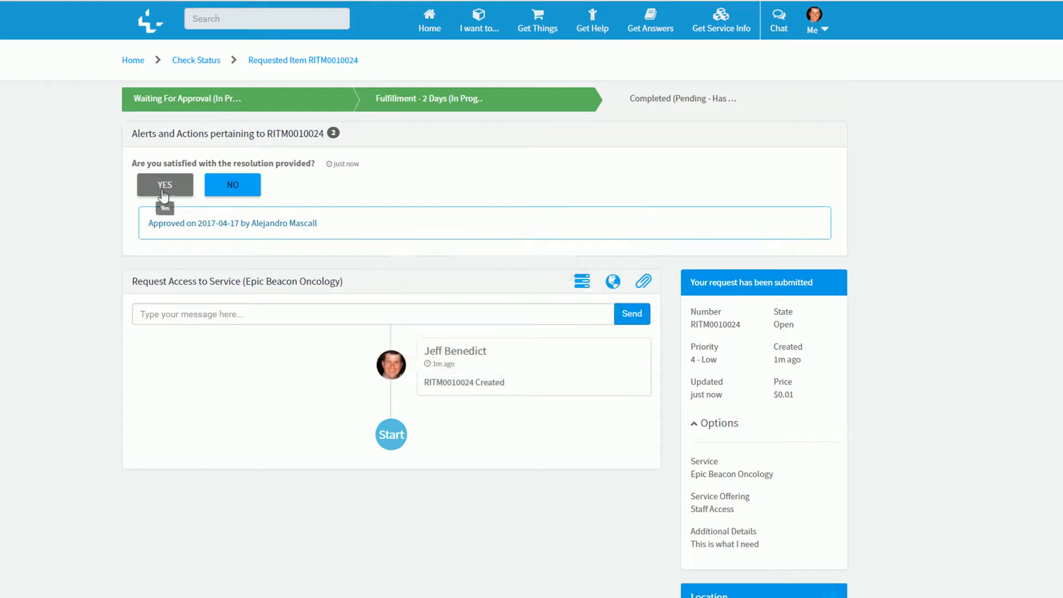
{"action": "left_click", "coordinate": [165, 185]}
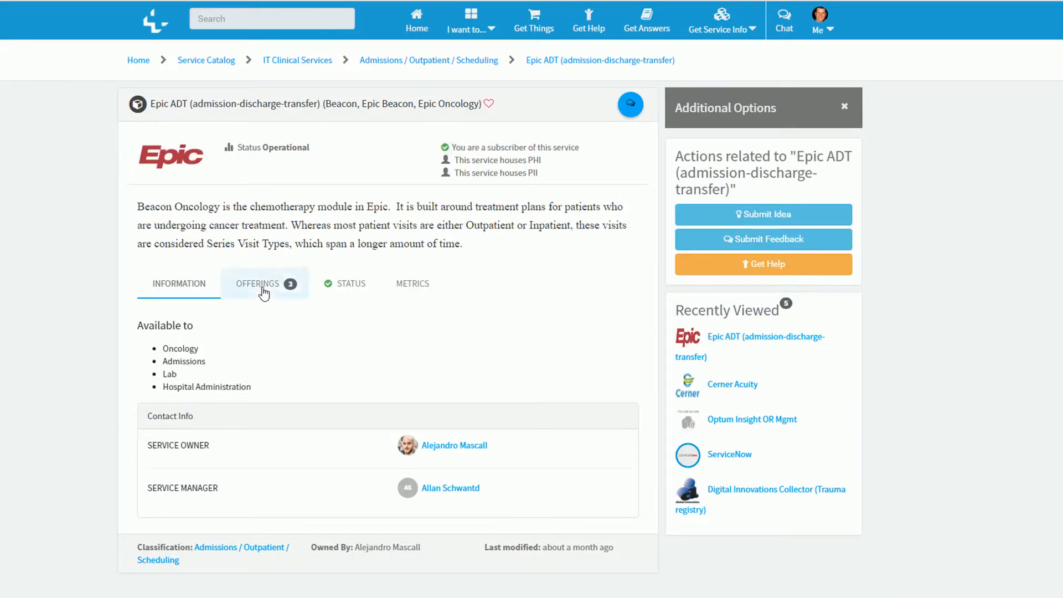
Step: Confirm Staff Access as the active offering and the subscription on Epic ADT's Status tab
{"action": "left_click", "coordinate": [259, 284]}
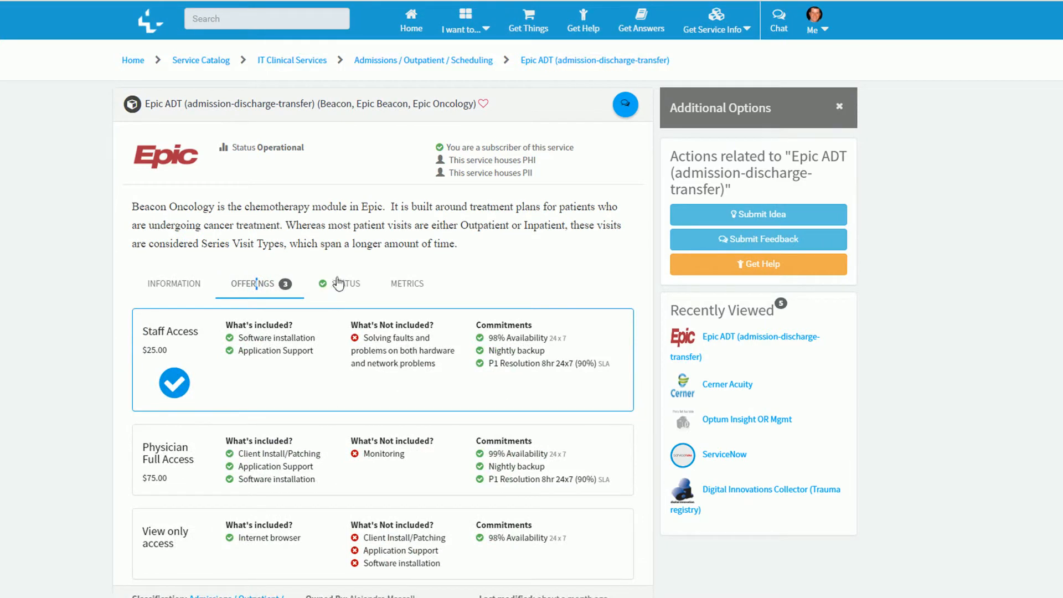
{"action": "left_click", "coordinate": [349, 283]}
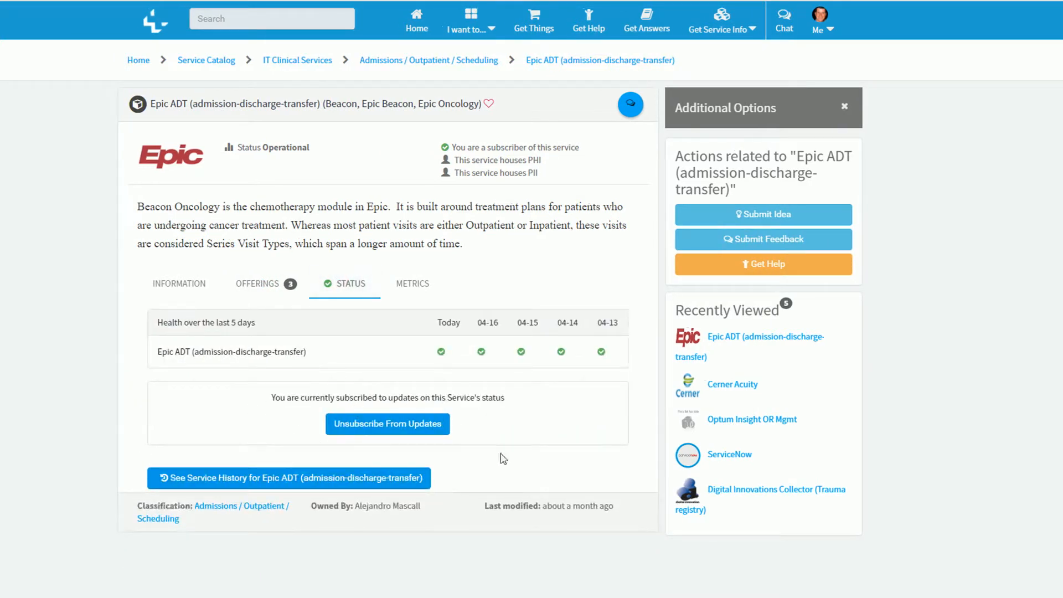